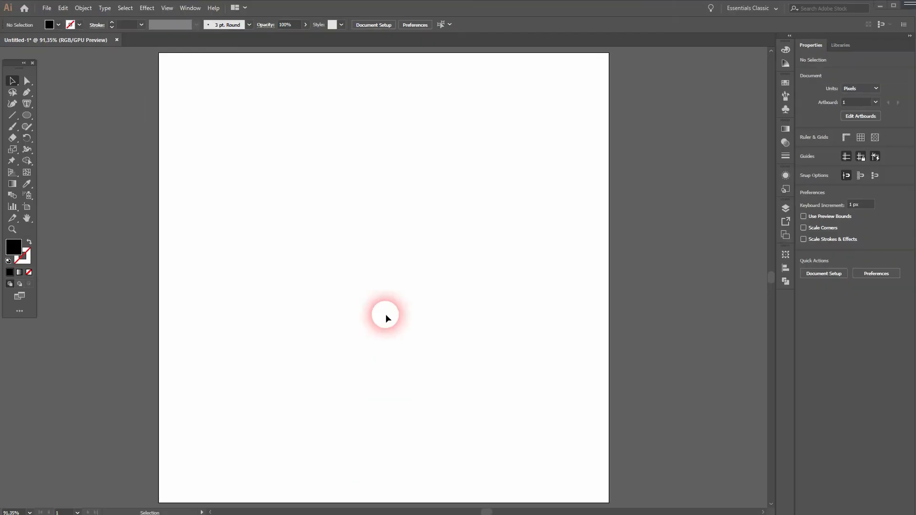
Step: Draw a large black-filled circle centred on the artboard, then deselect it
{"action": "left_click", "coordinate": [167, 7]}
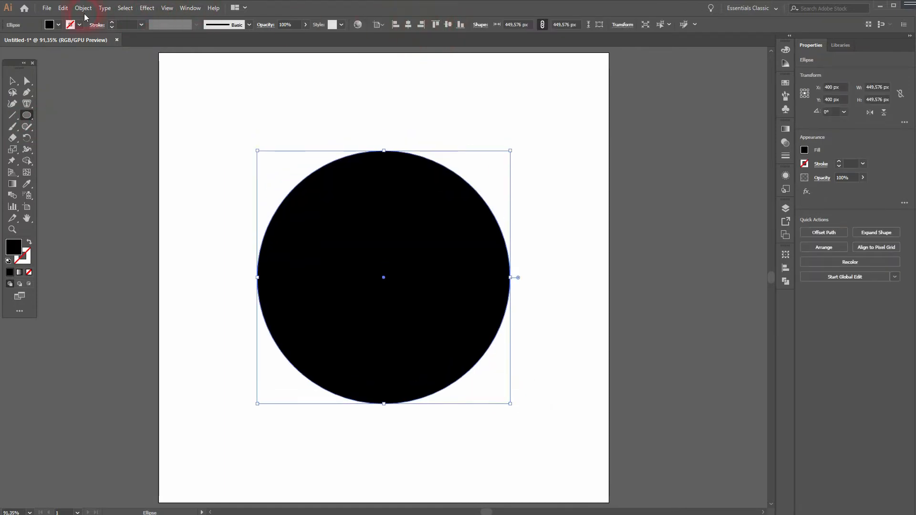
{"action": "left_click", "coordinate": [83, 8]}
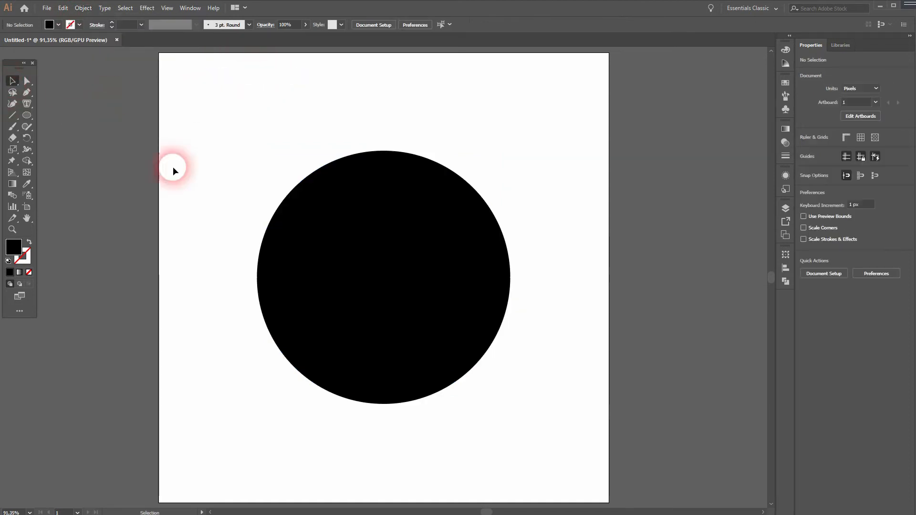
{"action": "mouse_move", "coordinate": [304, 351]}
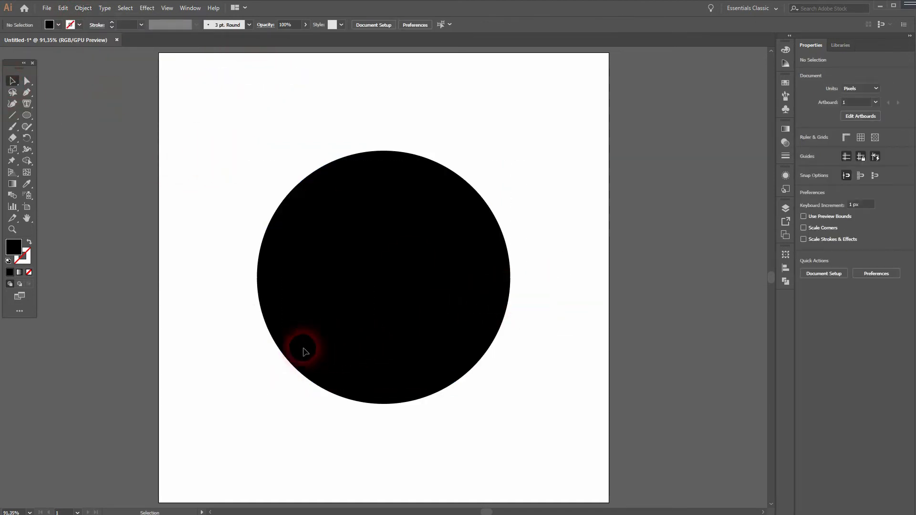
{"action": "mouse_move", "coordinate": [279, 348]}
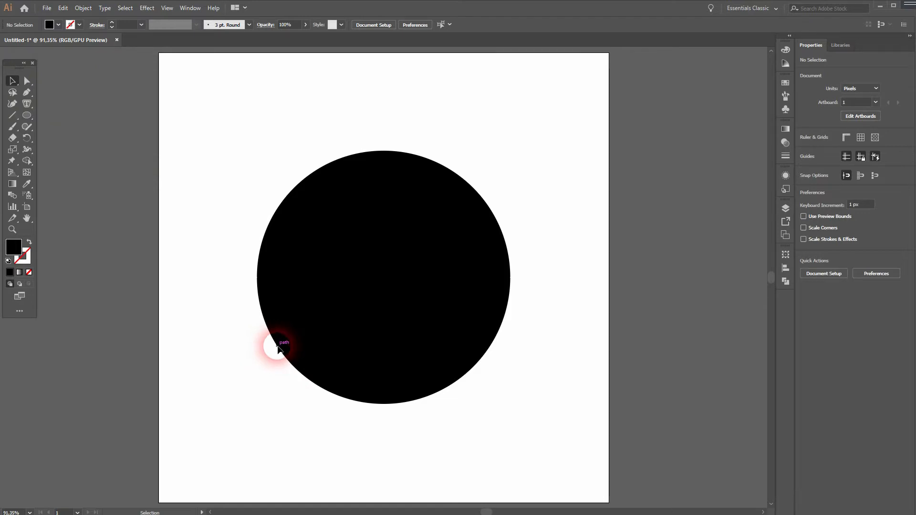
Step: With the Pen Tool, no fill and a light orange stroke, trace a three-tongued flame
{"action": "left_click", "coordinate": [13, 92]}
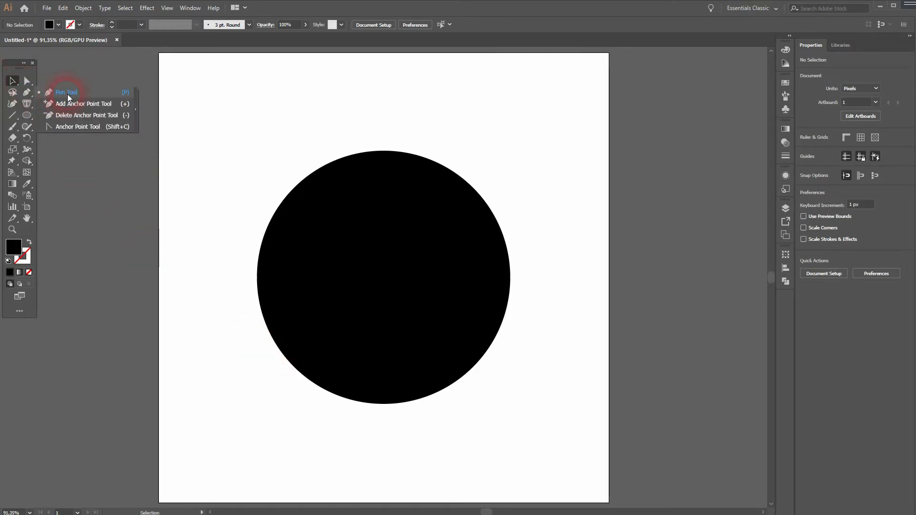
{"action": "left_click", "coordinate": [66, 92]}
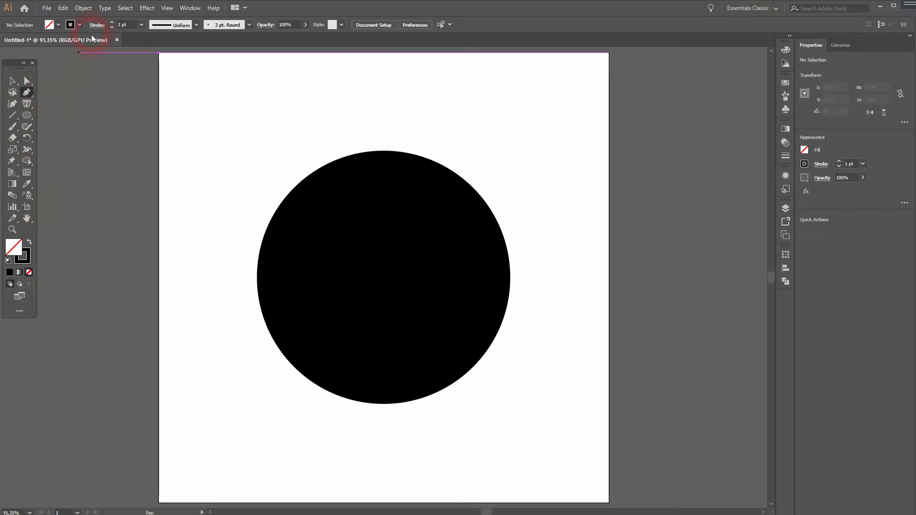
{"action": "left_click", "coordinate": [70, 25]}
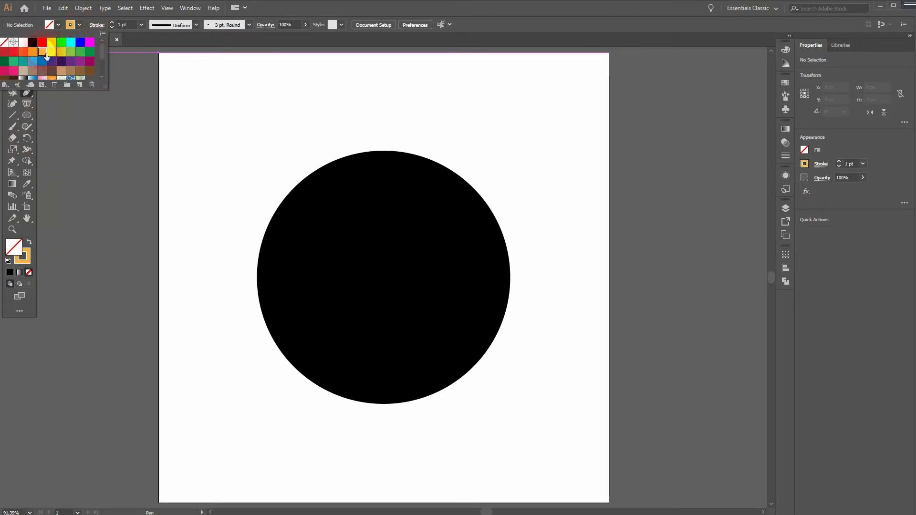
{"action": "left_click", "coordinate": [368, 281]}
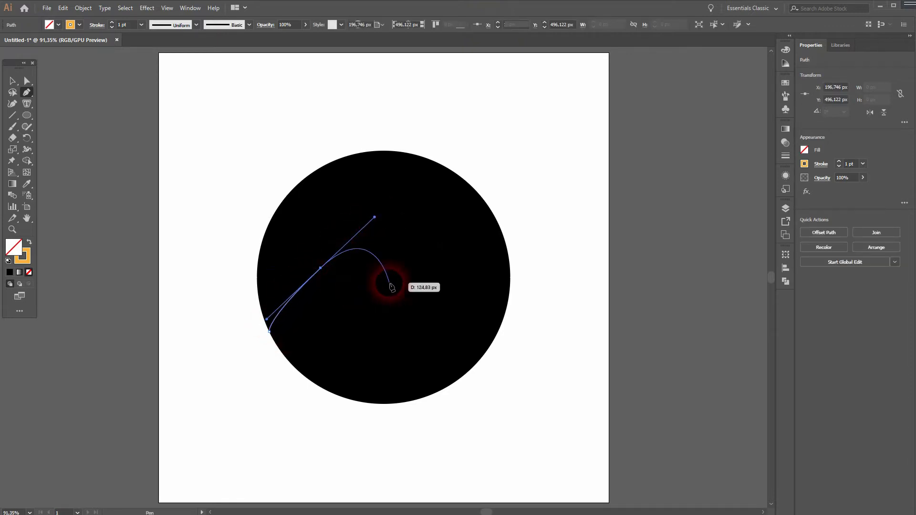
{"action": "left_click", "coordinate": [320, 268]}
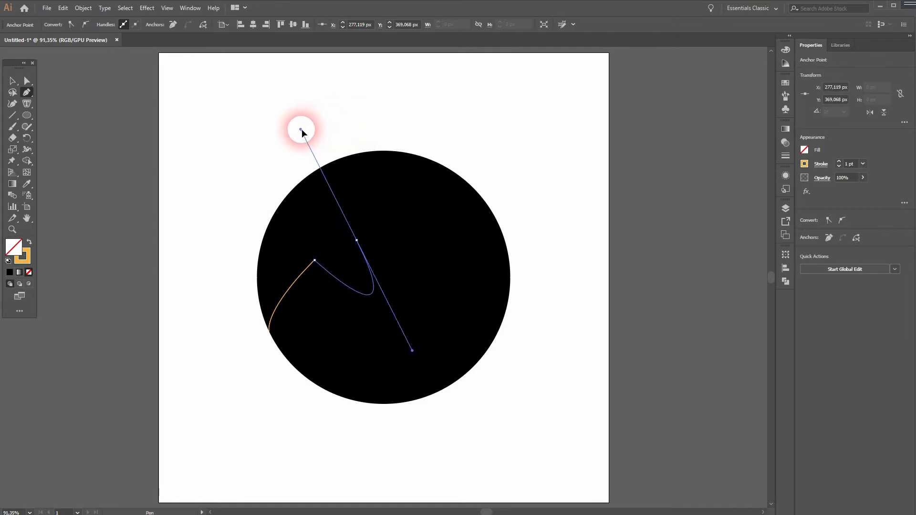
{"action": "left_click_drag", "start_coordinate": [301, 129], "coordinate": [362, 122]}
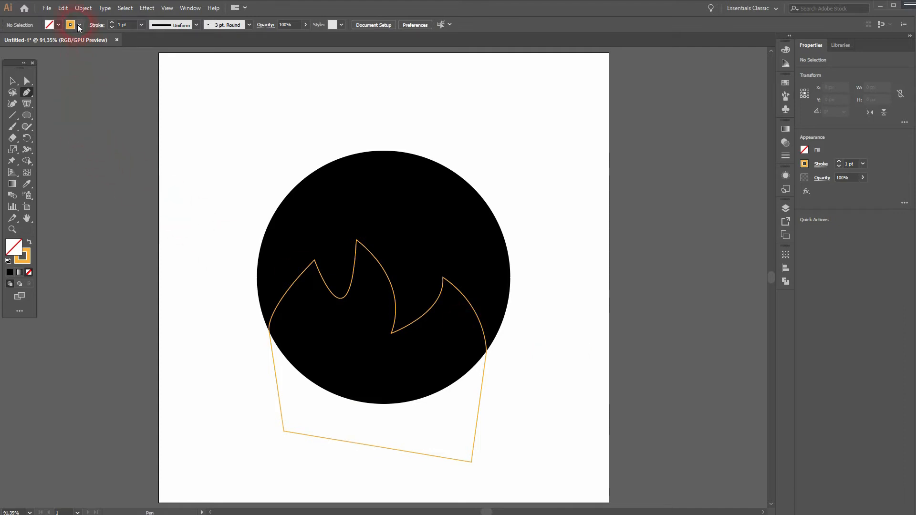
Step: Switch the stroke to red-orange and pen a bigger flame around the first one
{"action": "left_click", "coordinate": [78, 24]}
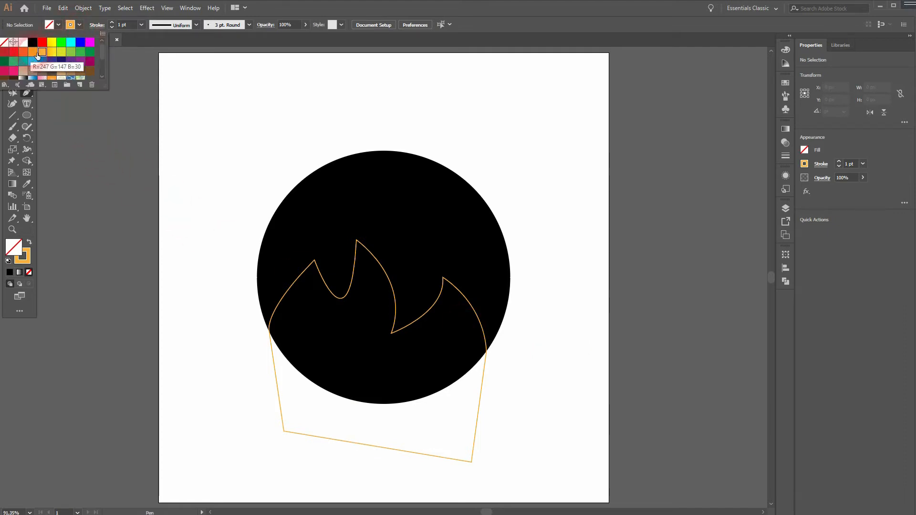
{"action": "left_click", "coordinate": [528, 17]}
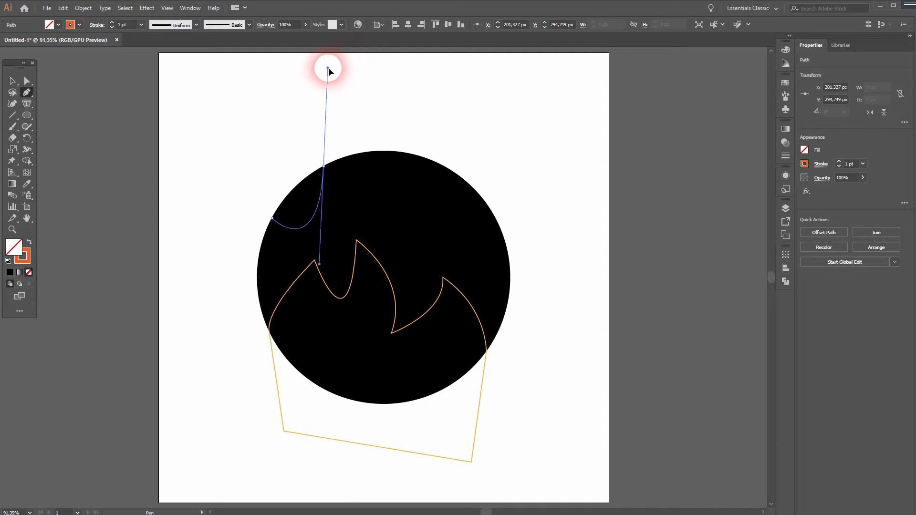
{"action": "left_click_drag", "start_coordinate": [327, 67], "coordinate": [298, 67]}
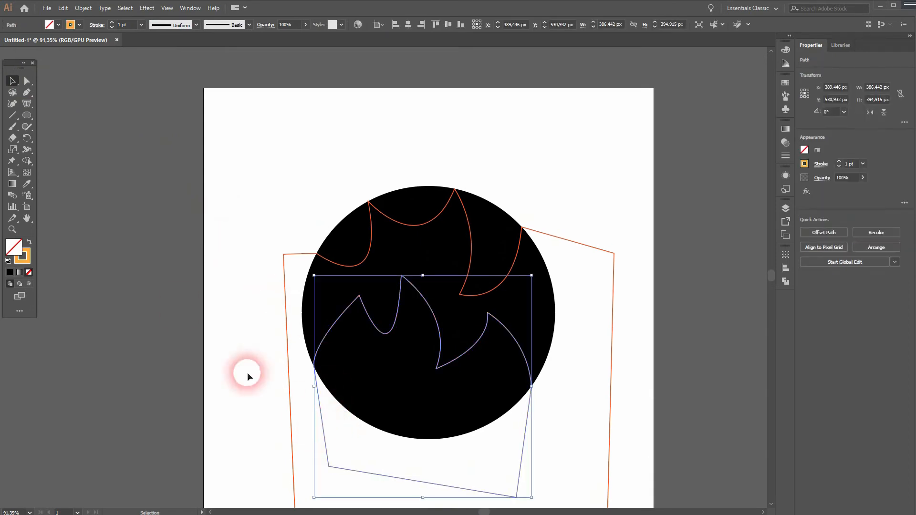
Step: Swap stroke to fill so the flames become solid yellow-orange and red-orange
{"action": "right_click", "coordinate": [426, 438]}
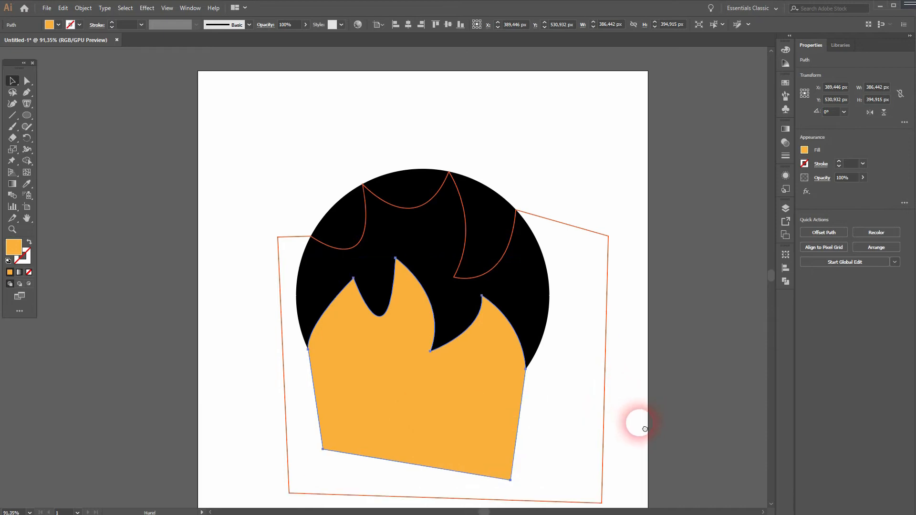
{"action": "right_click", "coordinate": [645, 430]}
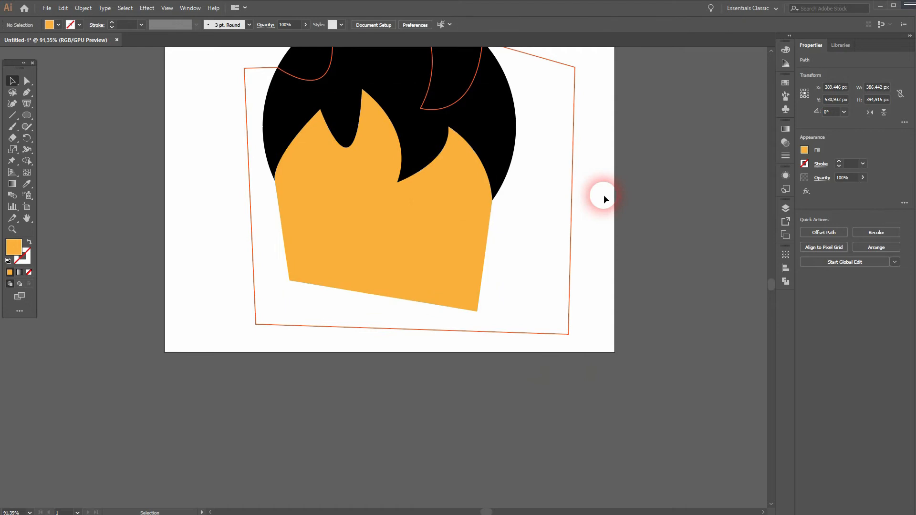
{"action": "left_click", "coordinate": [399, 180]}
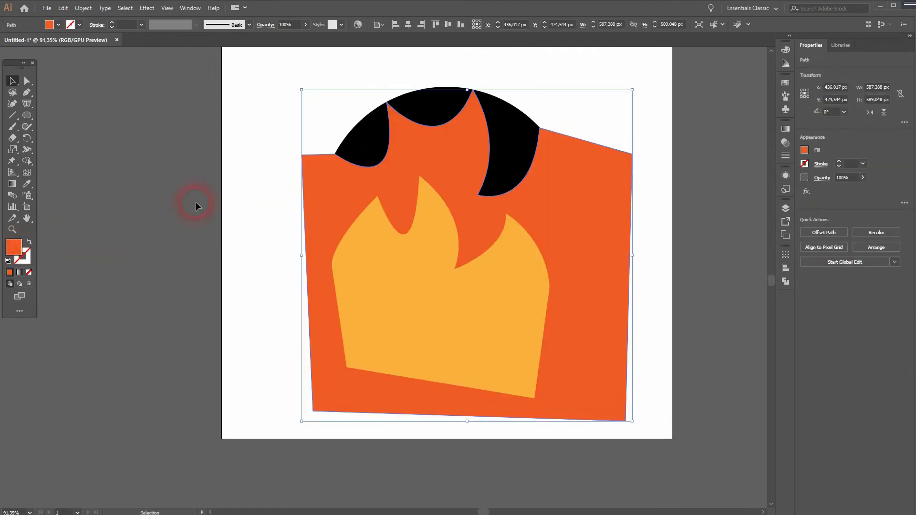
Step: Select the circle and both flames, then delete flame pieces lying outside the circle
{"action": "left_click", "coordinate": [498, 317]}
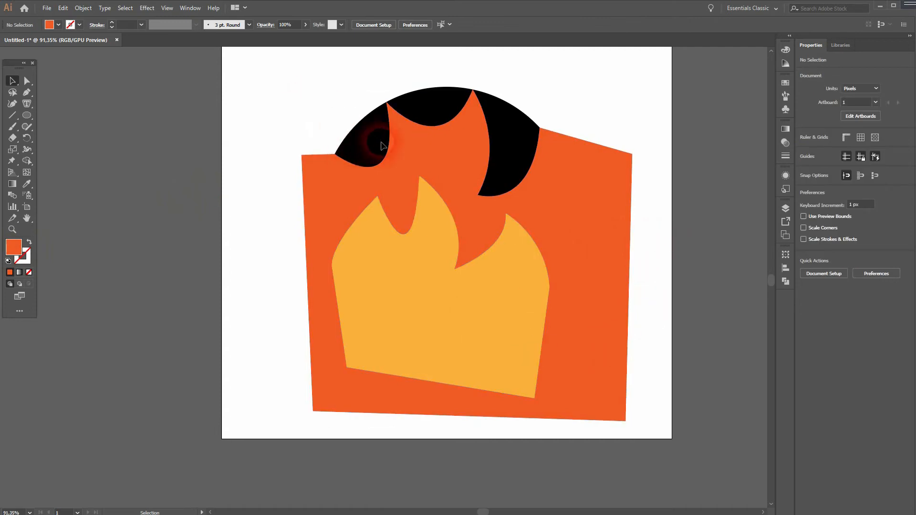
{"action": "left_click", "coordinate": [83, 7]}
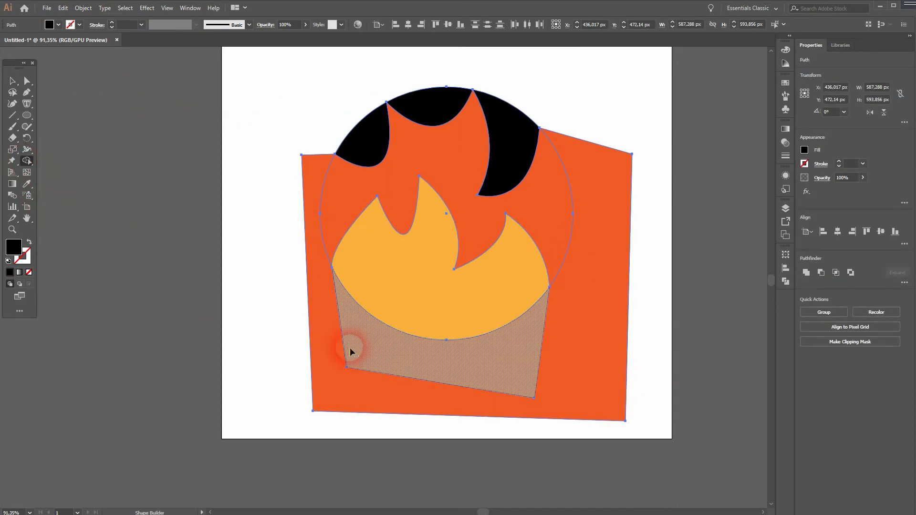
{"action": "left_click", "coordinate": [351, 350]}
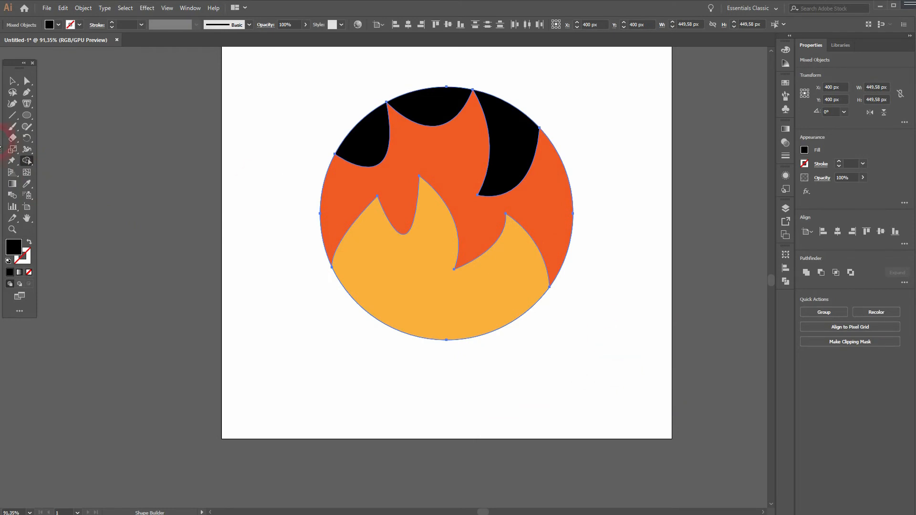
{"action": "left_click", "coordinate": [495, 120]}
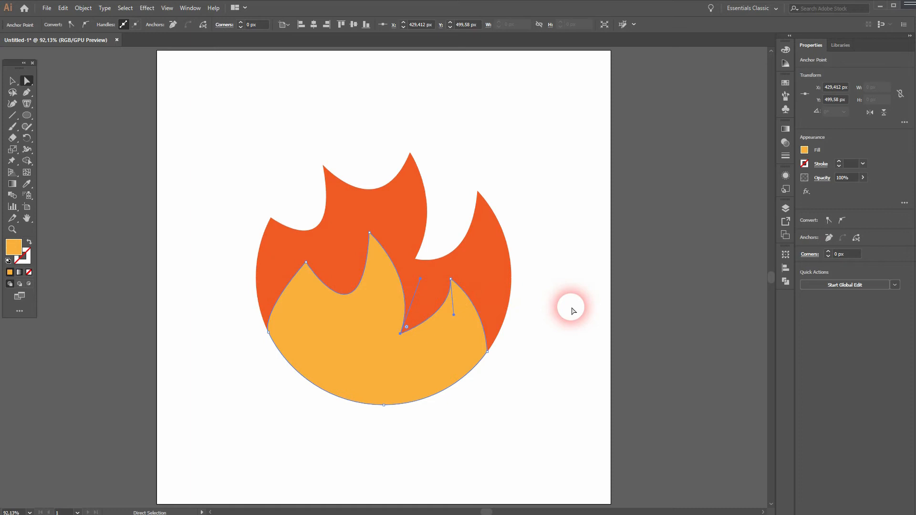
Step: Smooth the dip between the yellow flame's right tongues and deselect the icon
{"action": "left_click", "coordinate": [580, 301]}
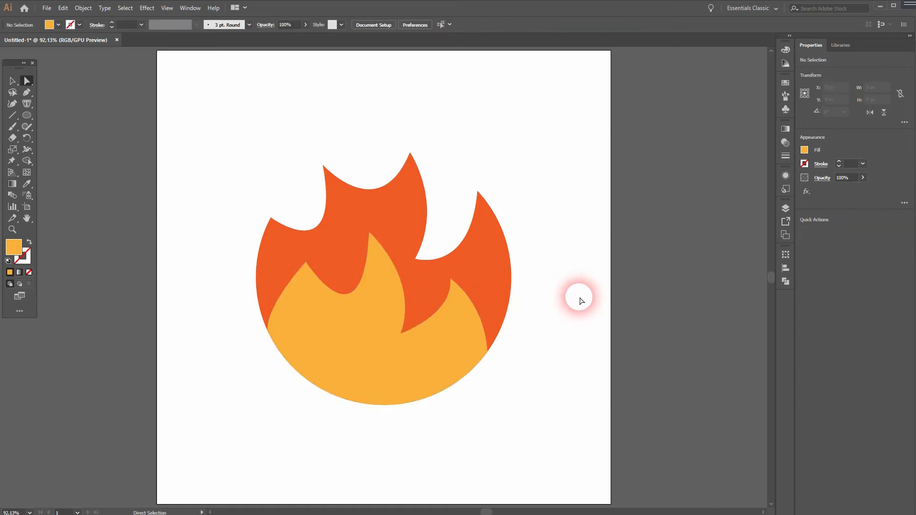
{"action": "mouse_move", "coordinate": [581, 287]}
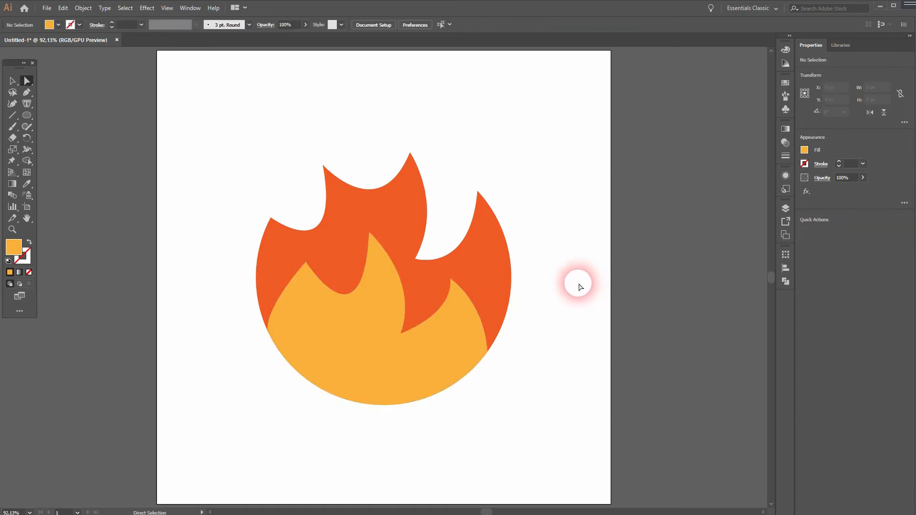
{"action": "mouse_move", "coordinate": [583, 289]}
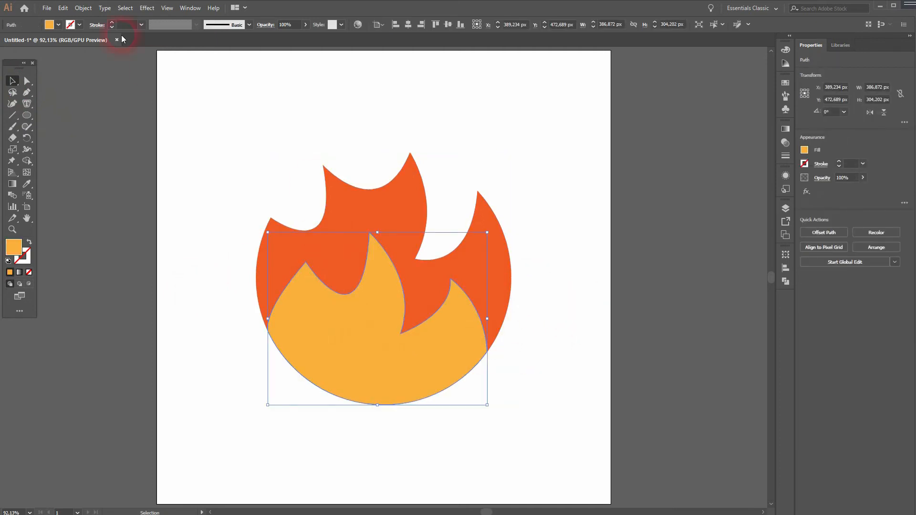
Step: Select the inner yellow flame and open the Window menu
{"action": "left_click", "coordinate": [190, 8]}
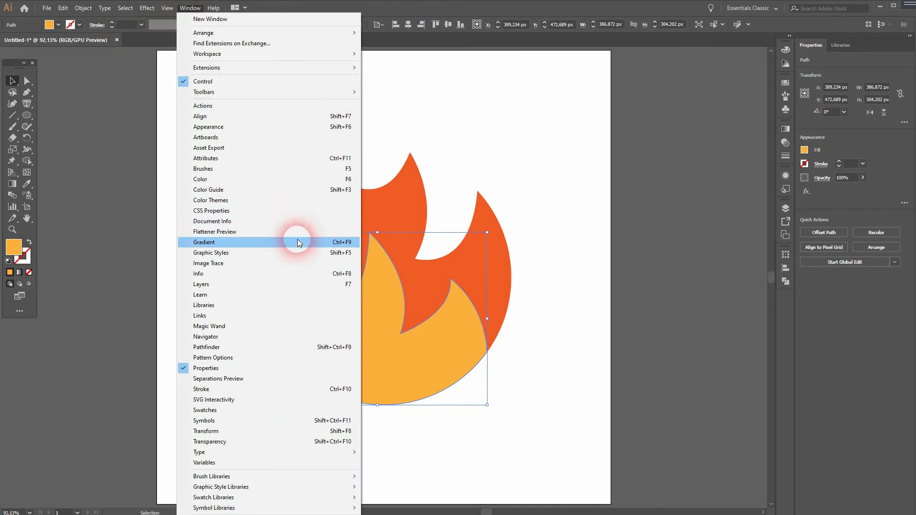
Step: Fill the inner flame with a radial gradient from yellow centre to orange edge
{"action": "left_click", "coordinate": [204, 242]}
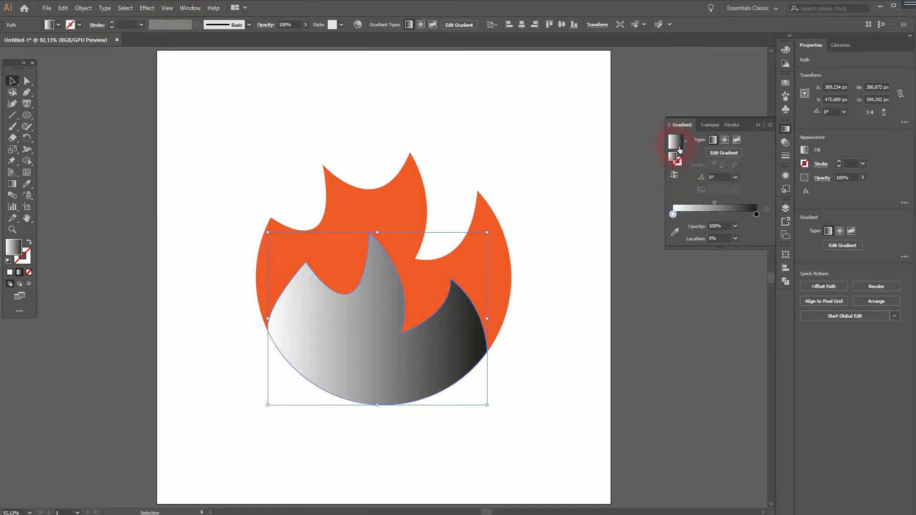
{"action": "left_click", "coordinate": [723, 139]}
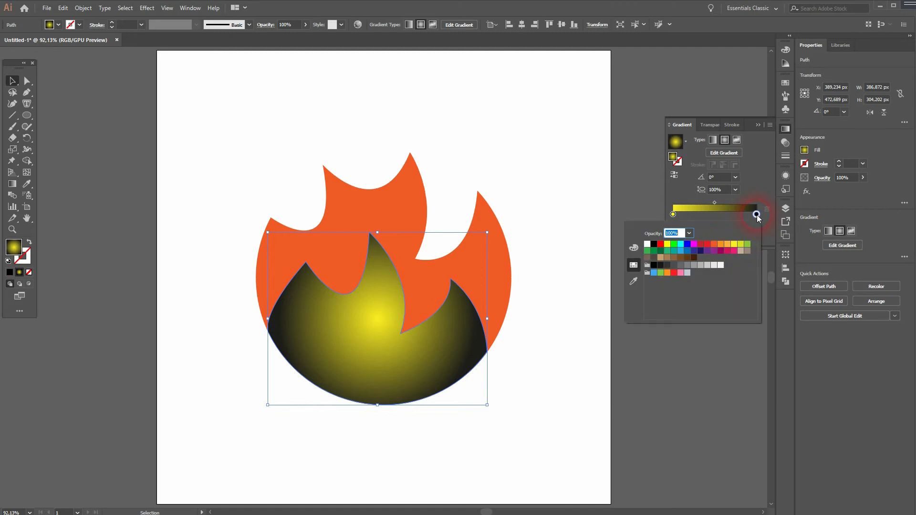
{"action": "left_click", "coordinate": [726, 244]}
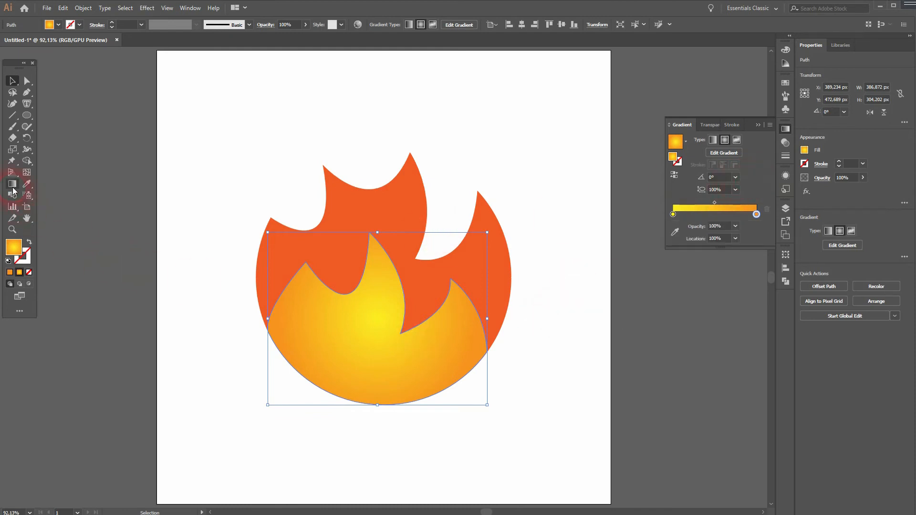
{"action": "left_click", "coordinate": [13, 184]}
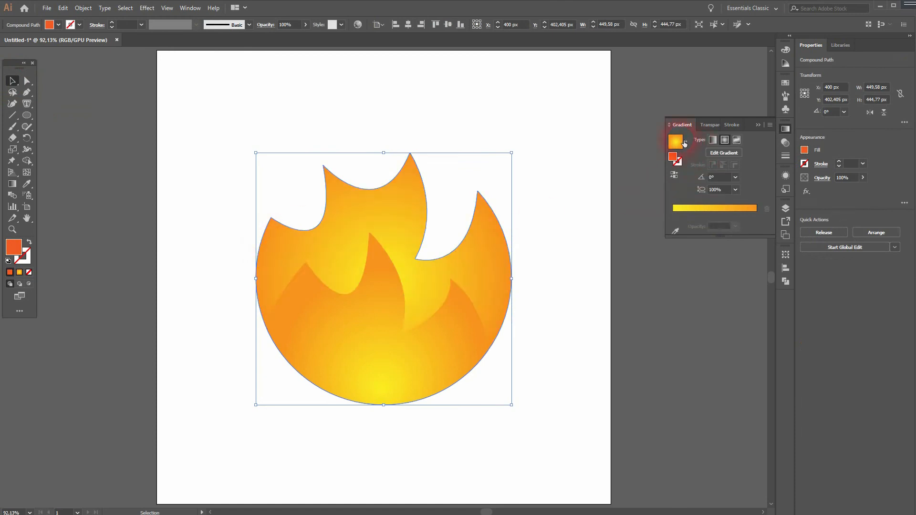
Step: Apply the gradient to the outer flame and change its end stop to red
{"action": "left_click", "coordinate": [757, 216]}
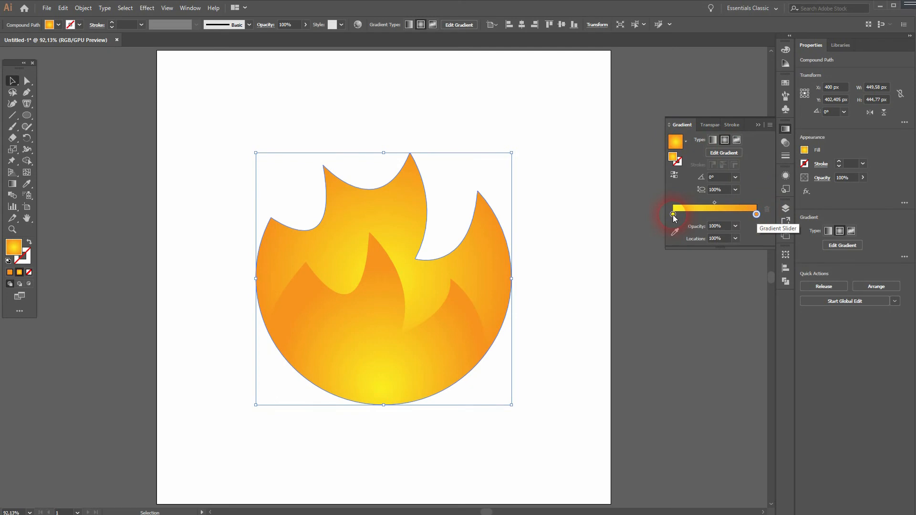
{"action": "double_click", "coordinate": [756, 214]}
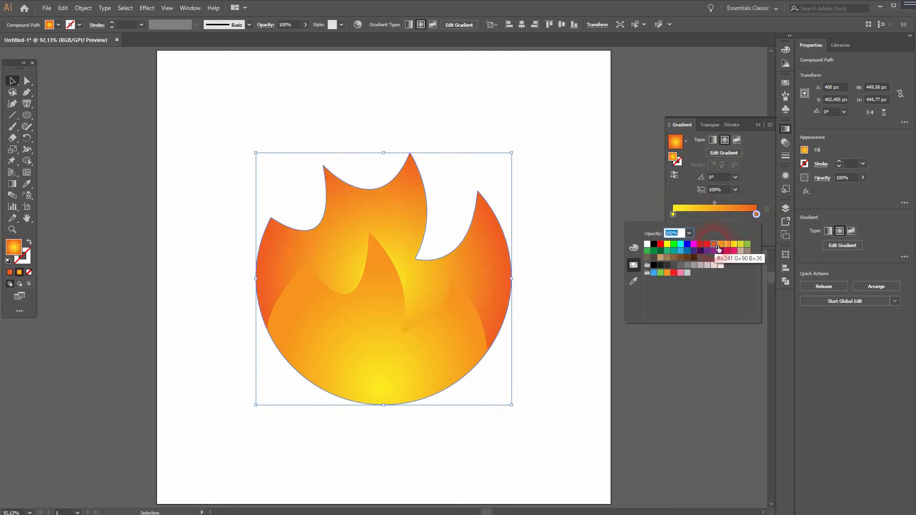
{"action": "left_click", "coordinate": [713, 244]}
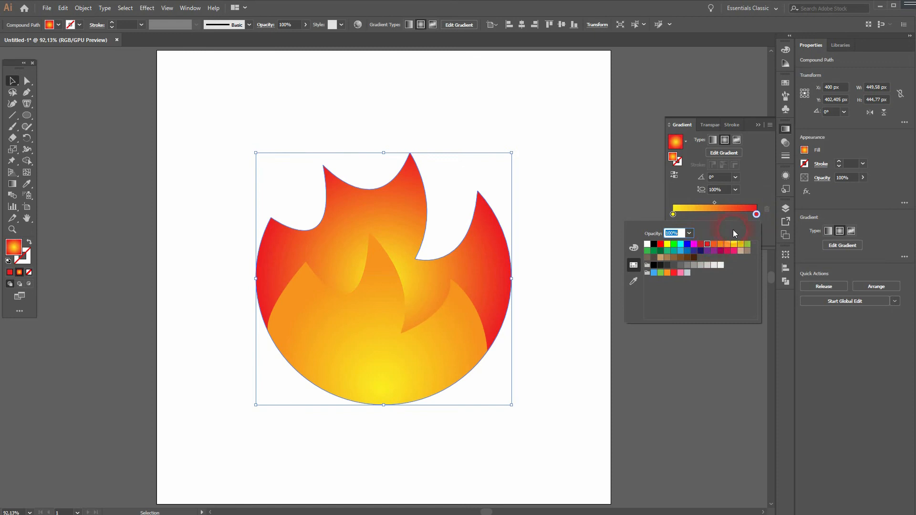
{"action": "left_click", "coordinate": [671, 214]}
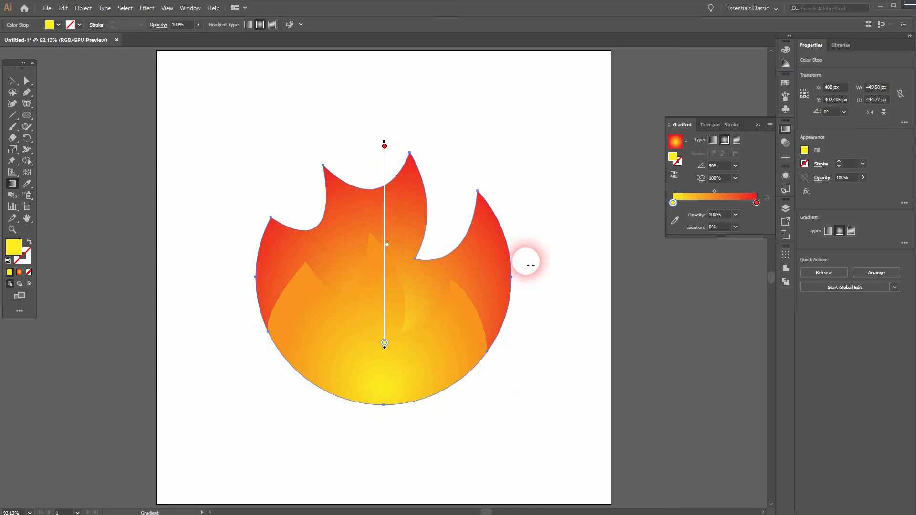
Step: Run the outer flame's gradient from yellow bottom to red top, then deselect
{"action": "left_click", "coordinate": [13, 81]}
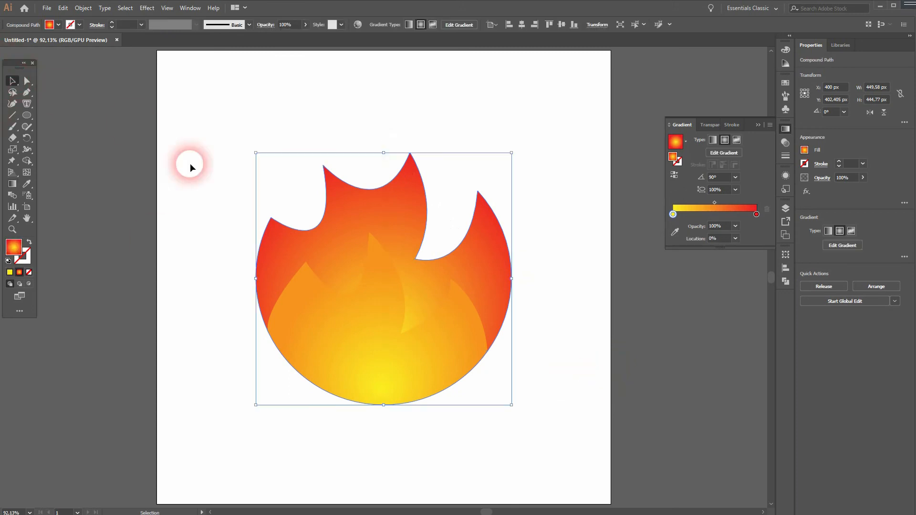
{"action": "left_click", "coordinate": [572, 329]}
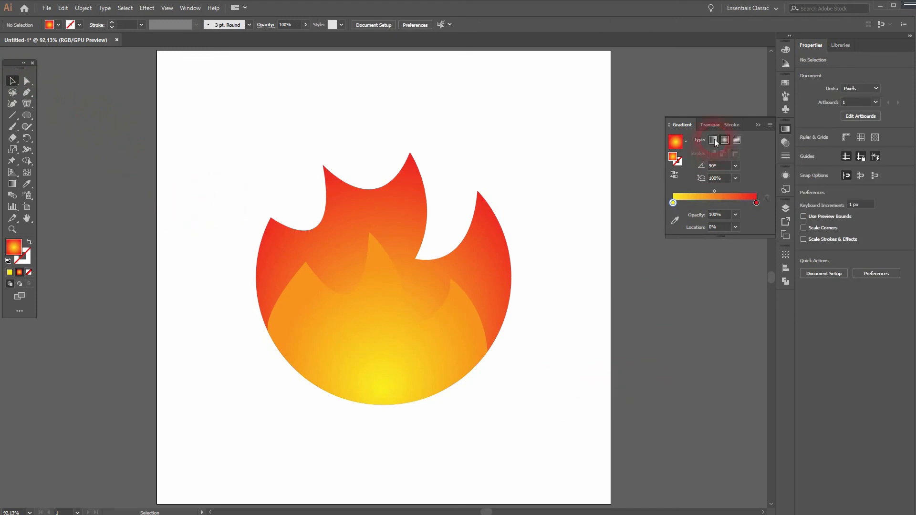
Step: Duplicate the flame to the right and give its inner flame a flat orange fill
{"action": "left_click", "coordinate": [573, 353]}
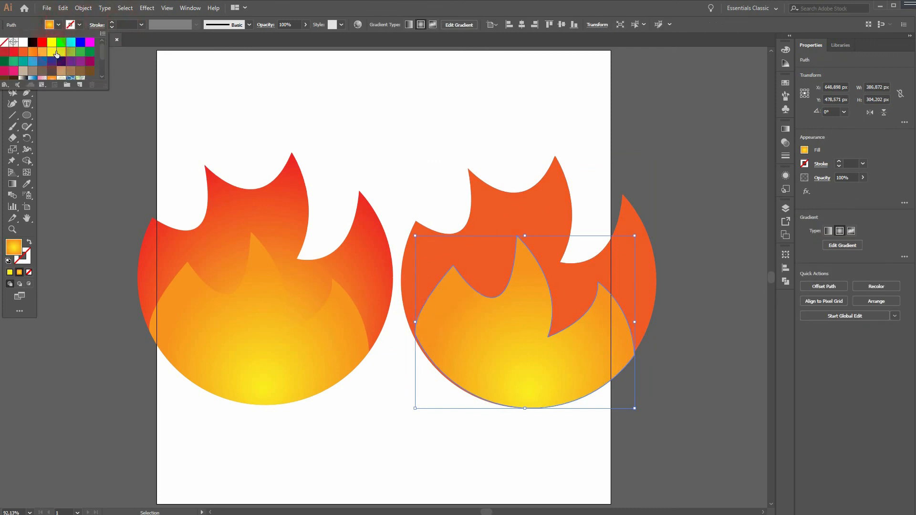
{"action": "left_click", "coordinate": [41, 51]}
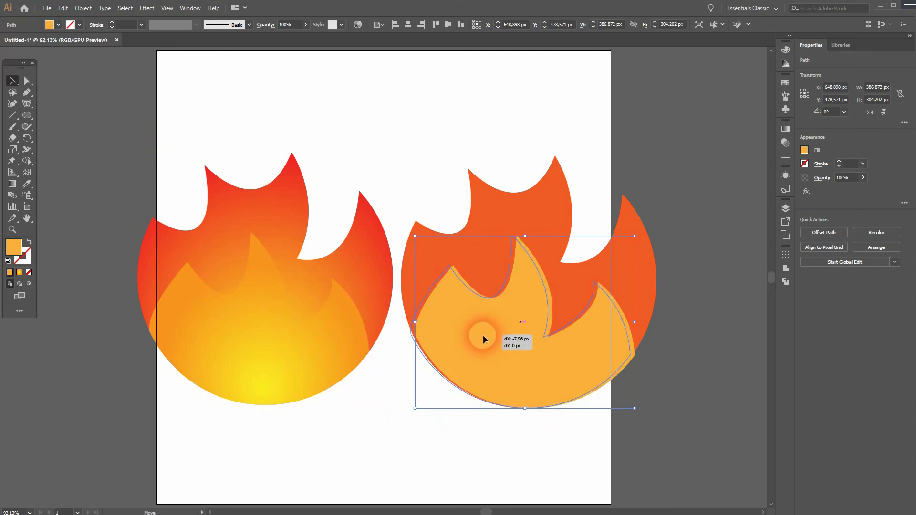
{"action": "left_click", "coordinate": [513, 449]}
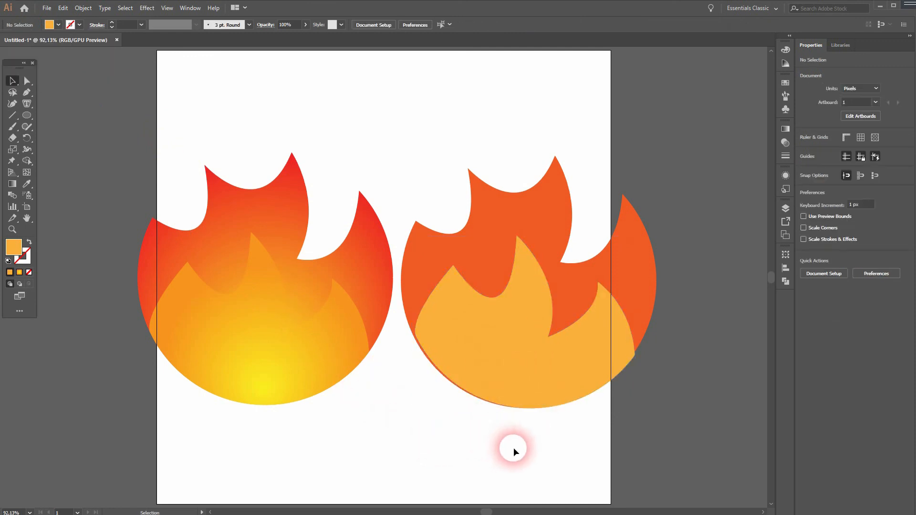
{"action": "mouse_move", "coordinate": [585, 388]}
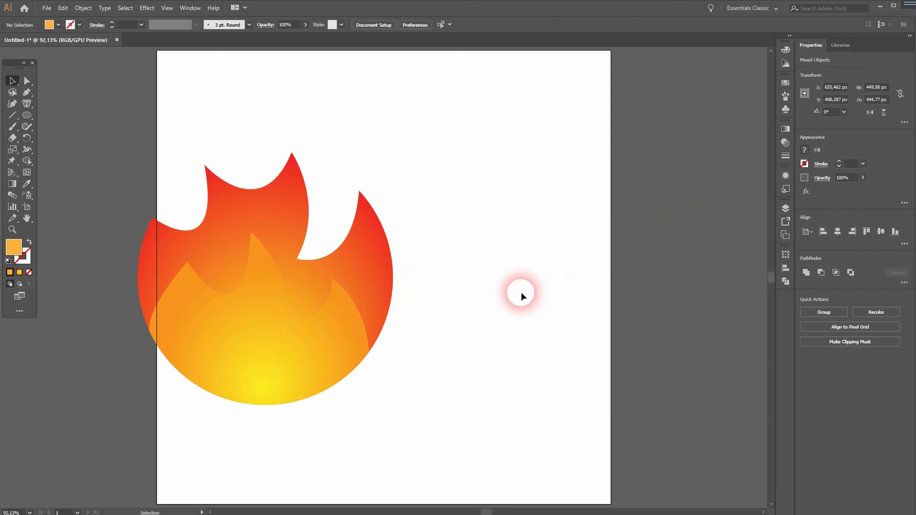
Step: Select the copy's inner flame and fill it with bright orange
{"action": "left_click", "coordinate": [359, 265]}
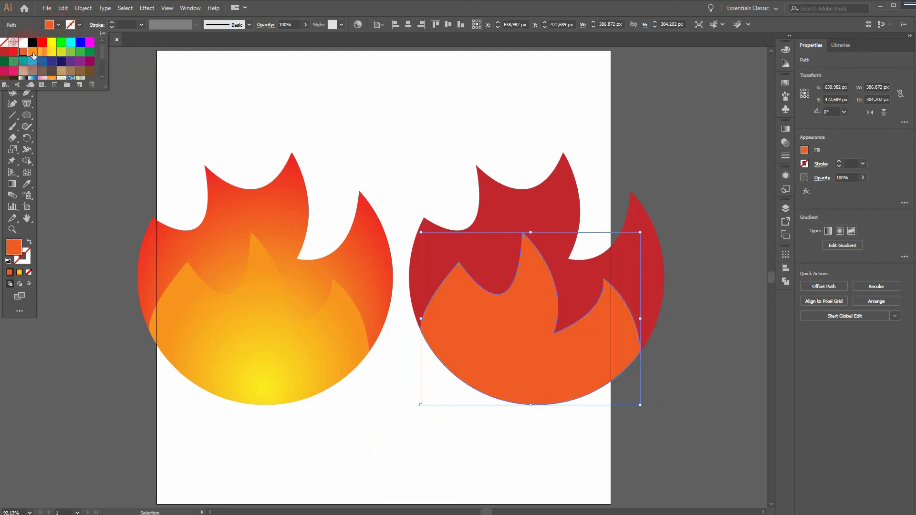
{"action": "left_click", "coordinate": [32, 52]}
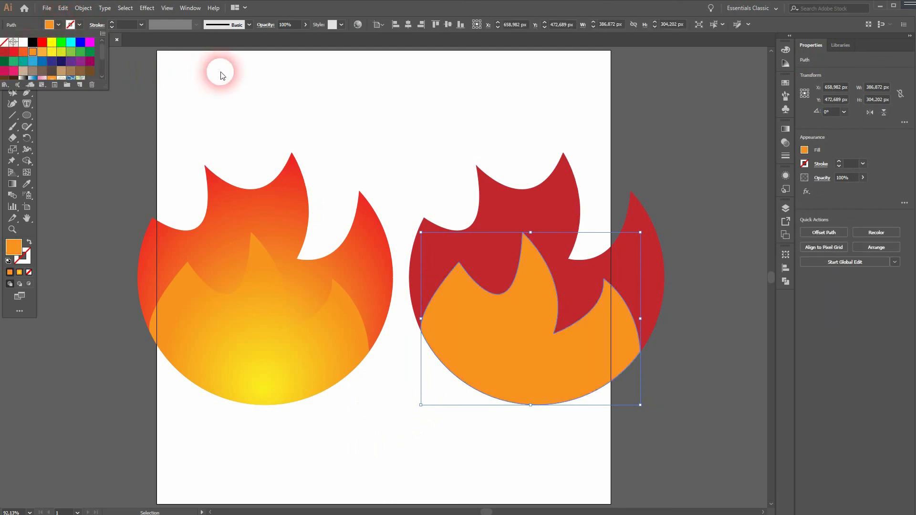